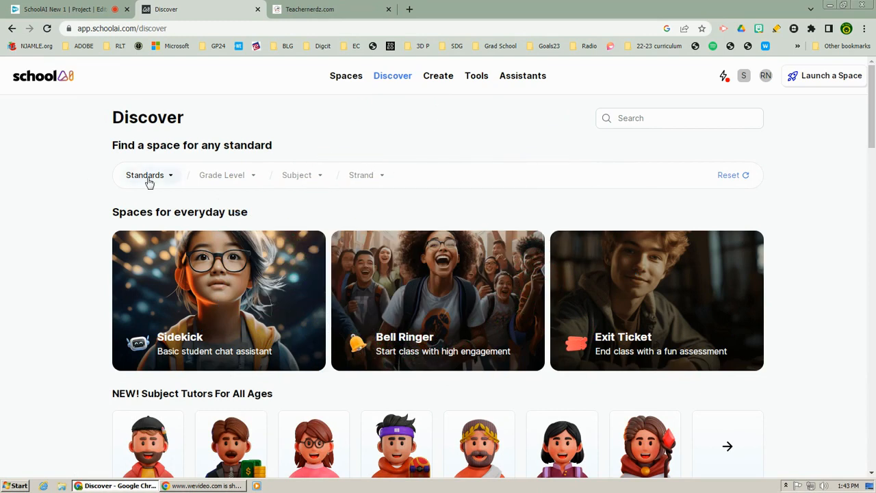
- Filter Discover by Common Core State Standards, Grade 05, English Language Arts
{"action": "left_click", "coordinate": [149, 175]}
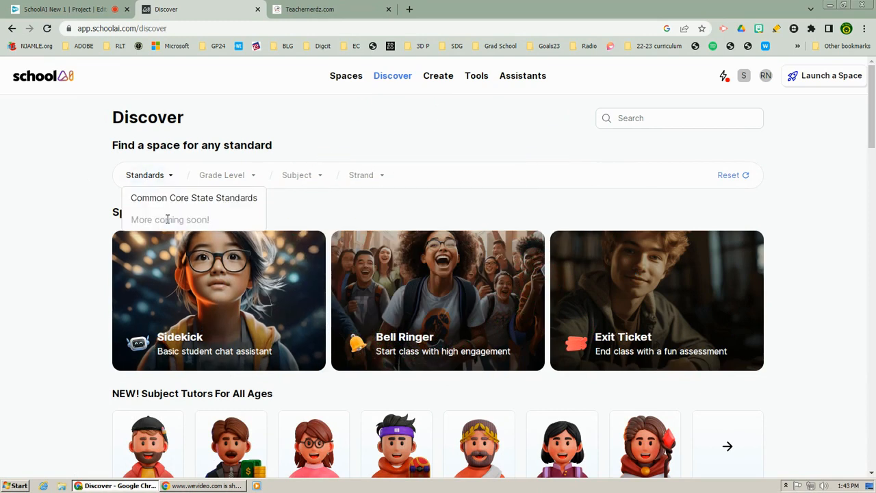
{"action": "left_click", "coordinate": [148, 176]}
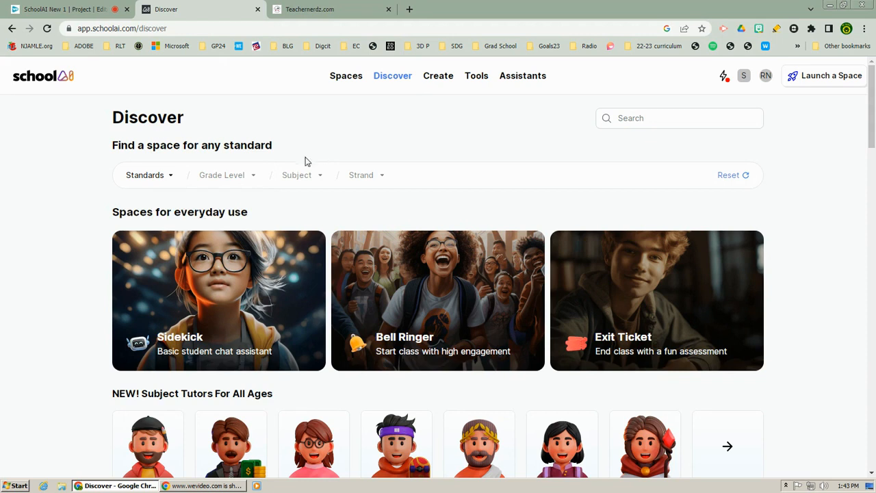
{"action": "mouse_move", "coordinate": [249, 180]}
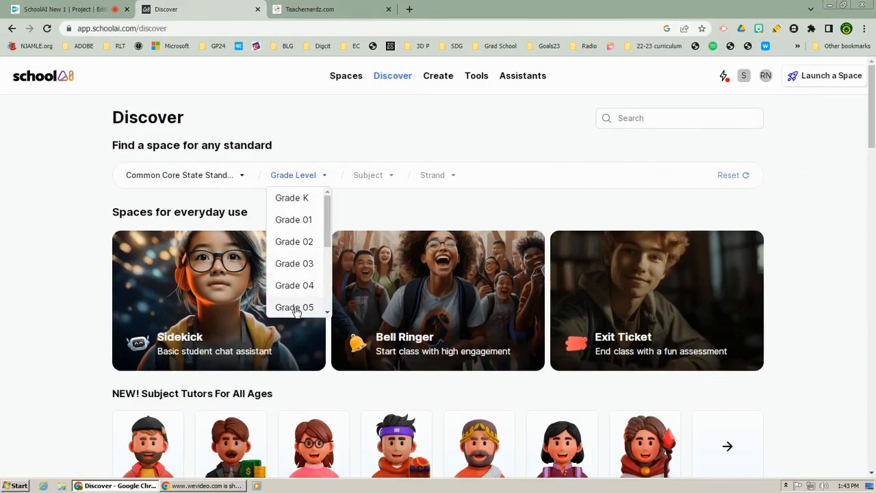
{"action": "left_click", "coordinate": [294, 307]}
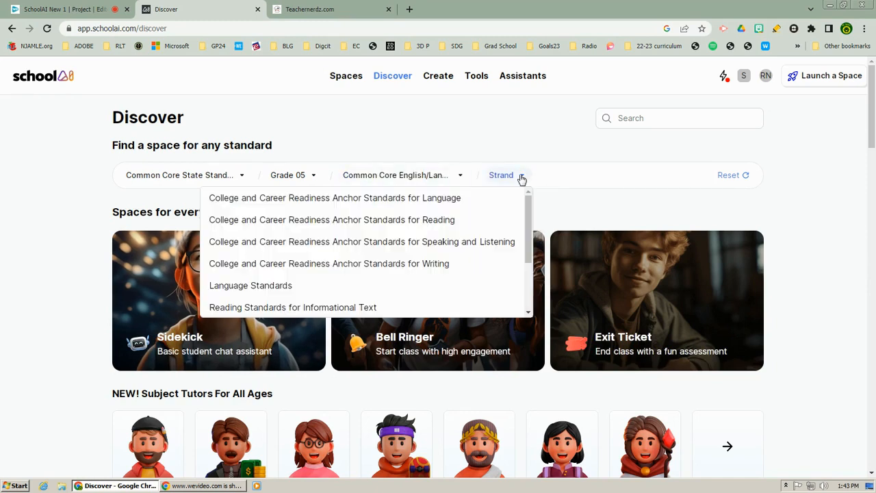
{"action": "mouse_move", "coordinate": [294, 307]}
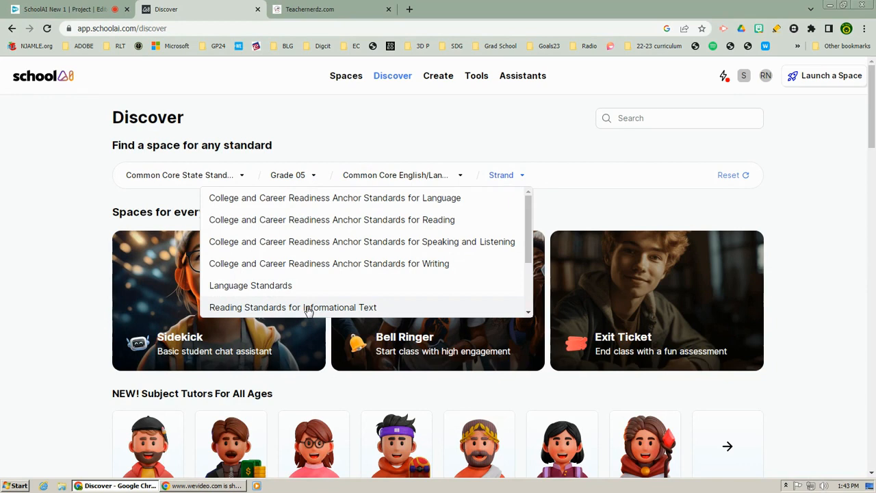
- Browse the Grade 5 Reading Standards for Informational Text, then return to unfiltered Discover
{"action": "left_click", "coordinate": [293, 307]}
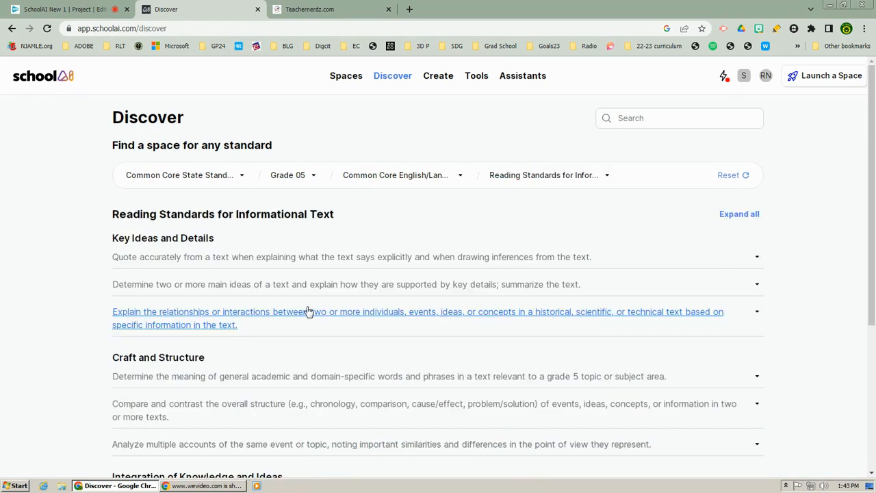
{"action": "scroll", "scroll_direction": "down", "scroll_amount": 3}
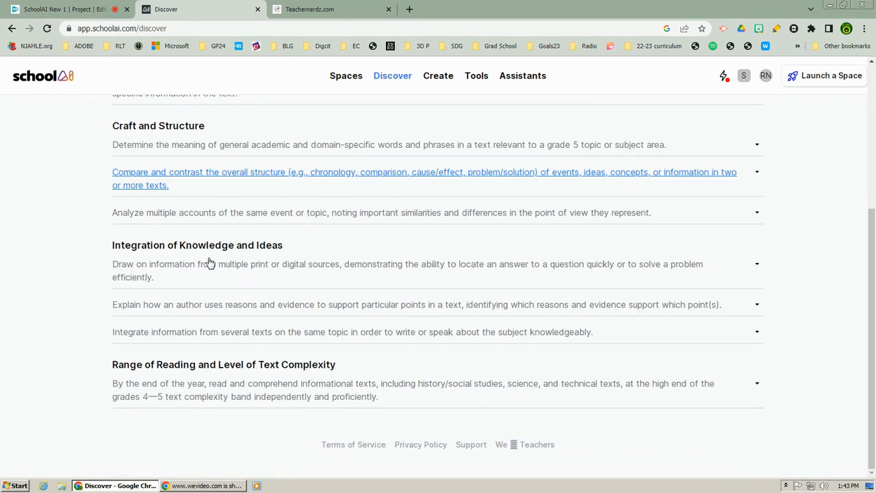
{"action": "scroll", "scroll_direction": "up", "scroll_amount": 3}
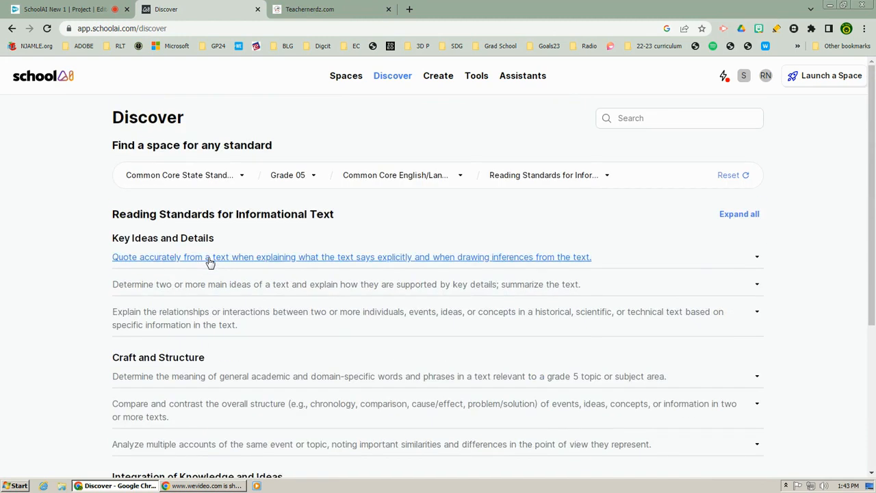
{"action": "left_click", "coordinate": [351, 258]}
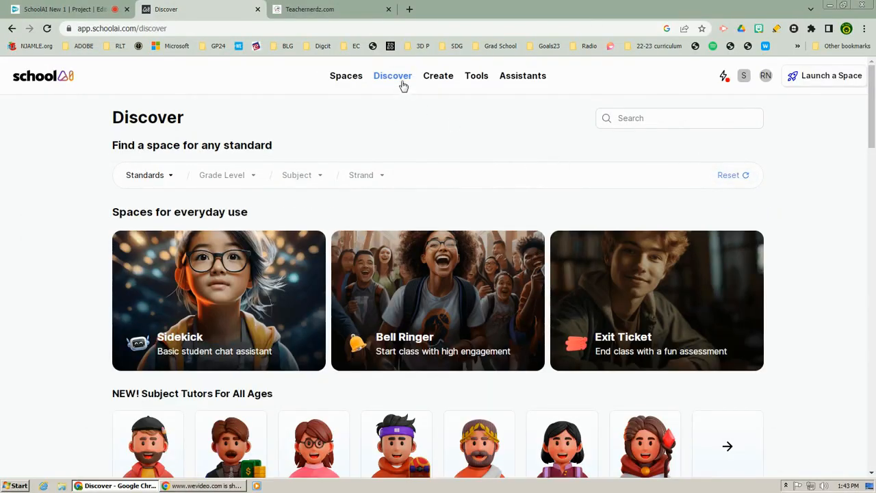
- Reach the NEW! Subject Tutors For All Ages section and enter its full gallery
{"action": "scroll", "scroll_direction": "down", "scroll_amount": 3}
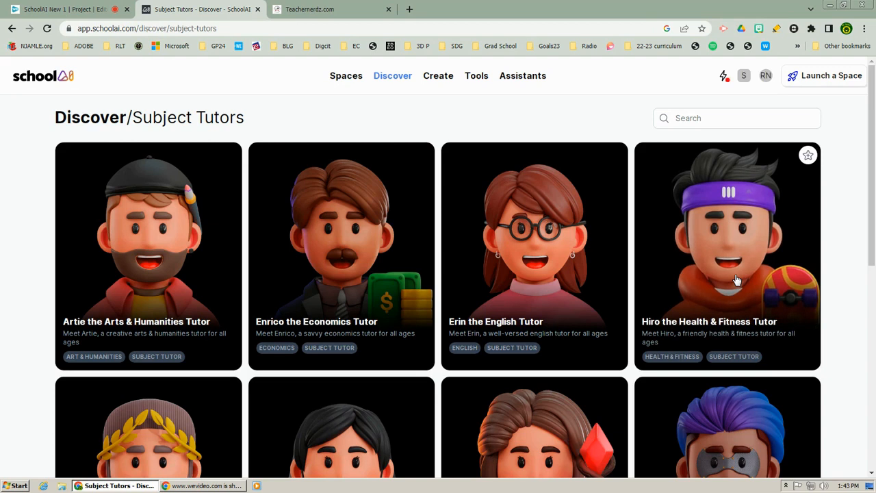
- Browse all twelve Subject Tutors through Test Prep, then switch to the Teachernerdz.com site
{"action": "scroll", "scroll_direction": "down", "scroll_amount": 3}
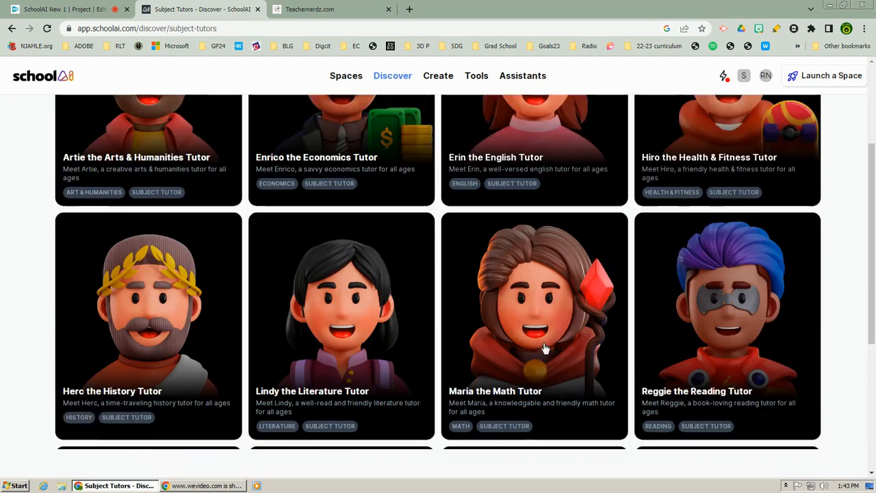
{"action": "scroll", "scroll_direction": "down", "scroll_amount": 3}
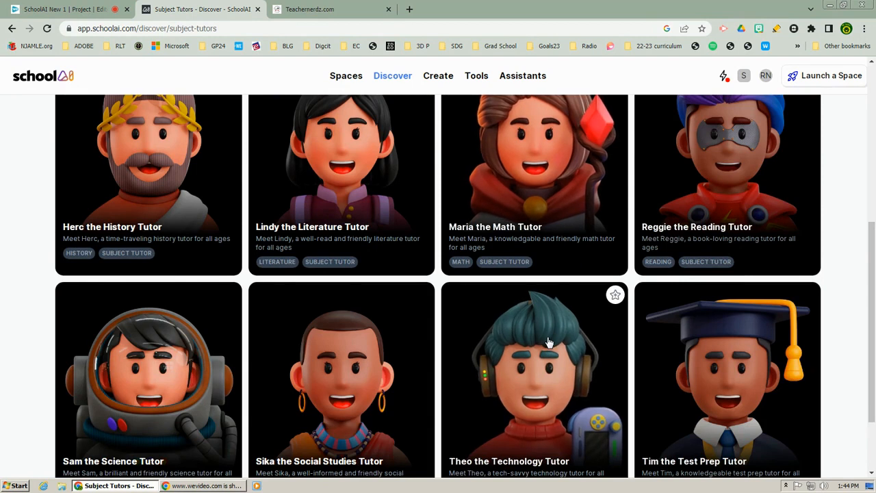
{"action": "scroll", "scroll_direction": "down", "scroll_amount": 3}
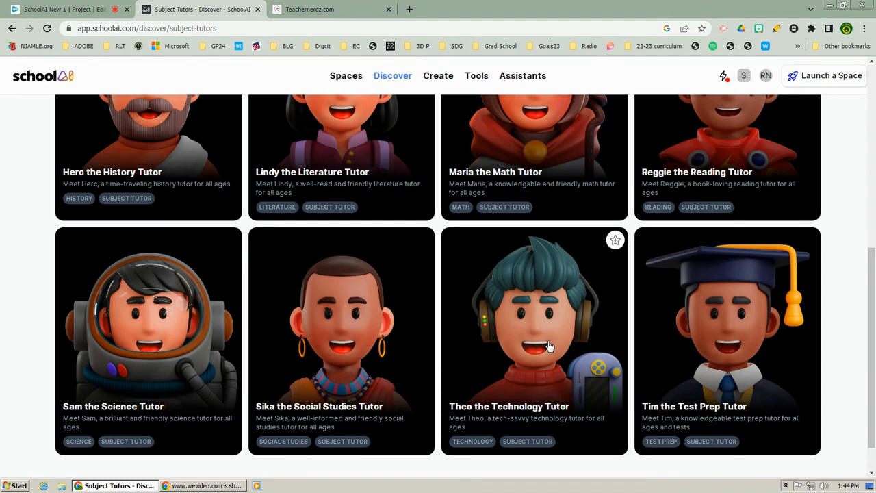
{"action": "mouse_move", "coordinate": [405, 102]}
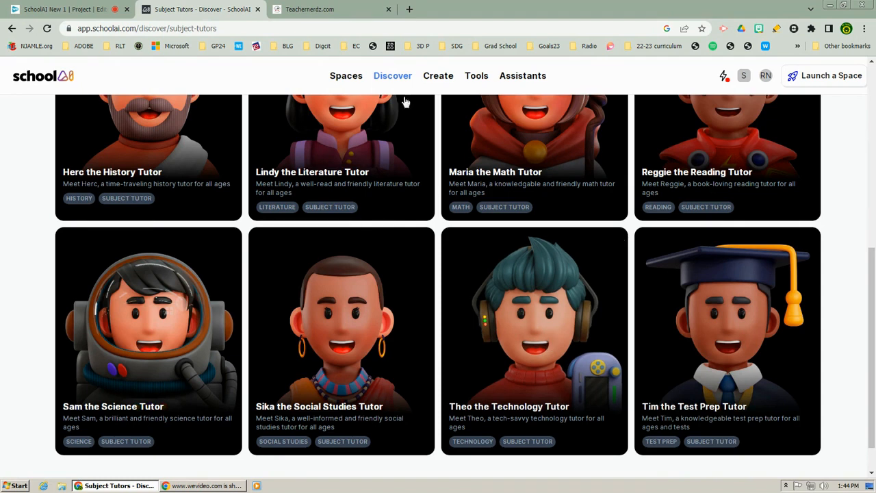
{"action": "left_click", "coordinate": [308, 9]}
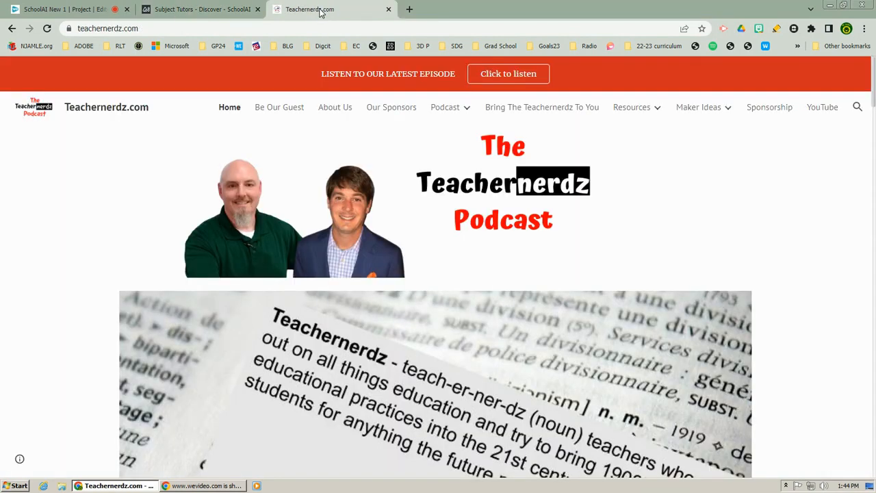